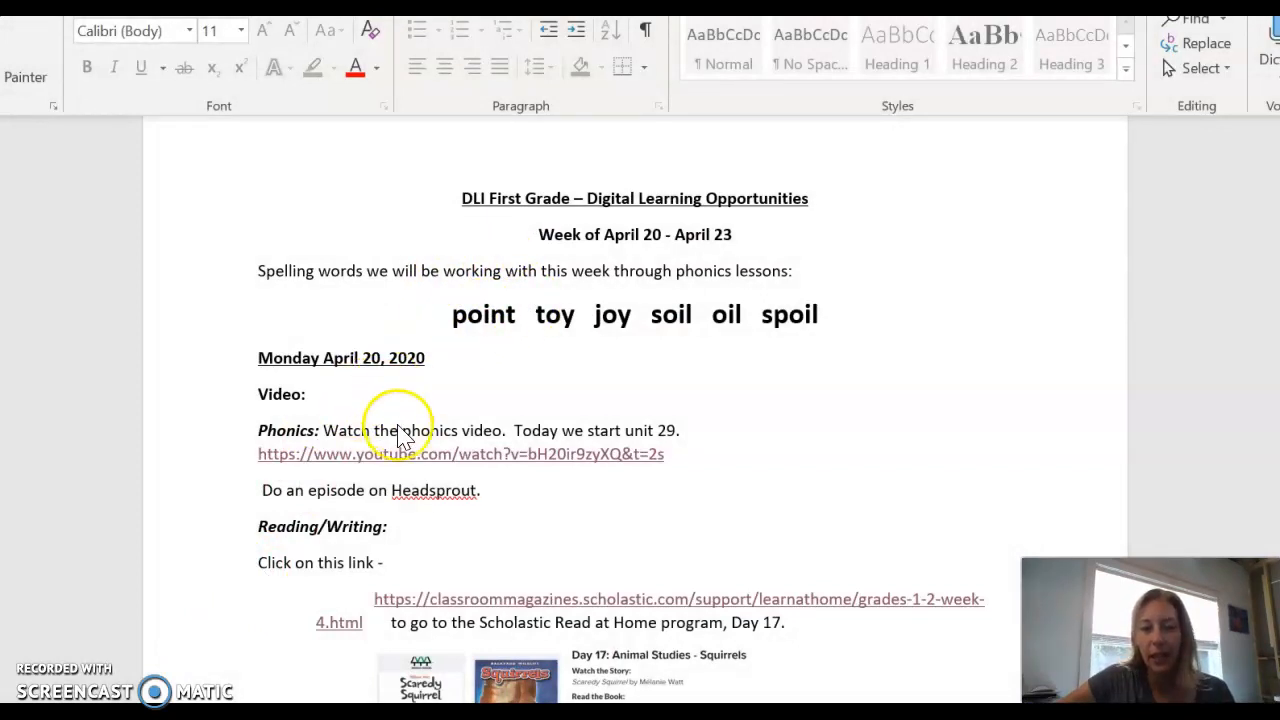
mouse_move(484, 340)
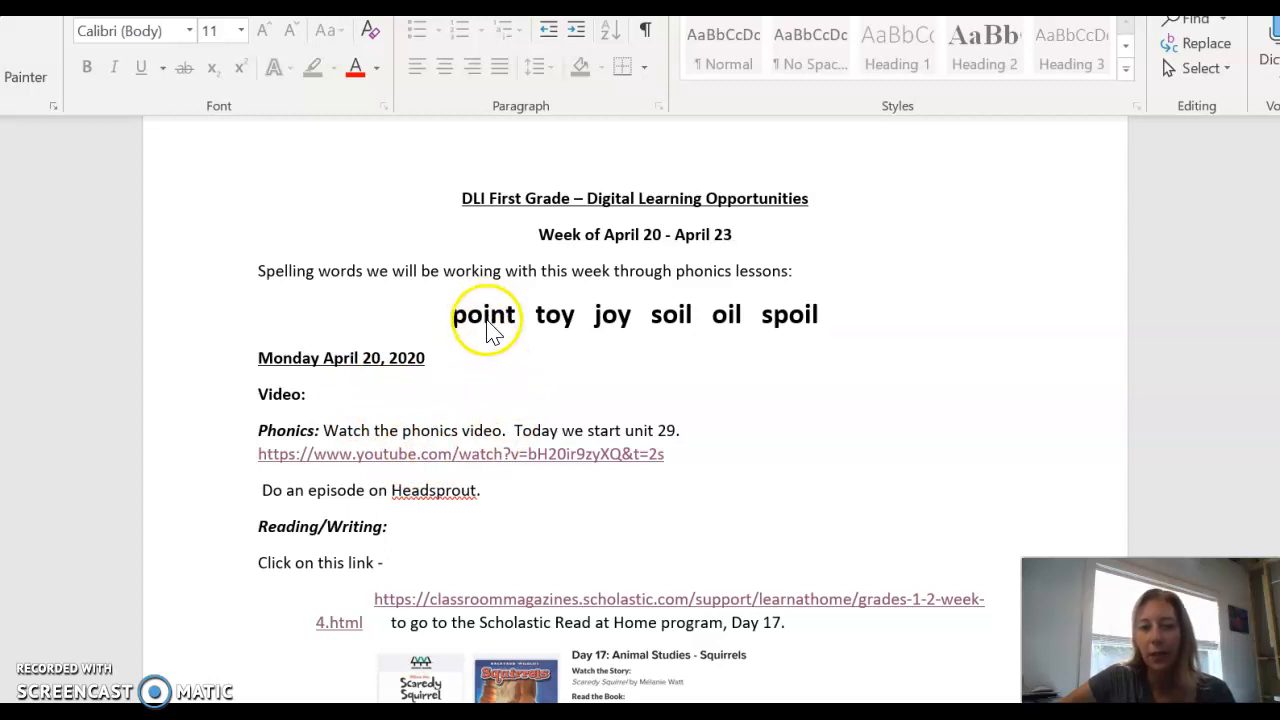
mouse_move(614, 330)
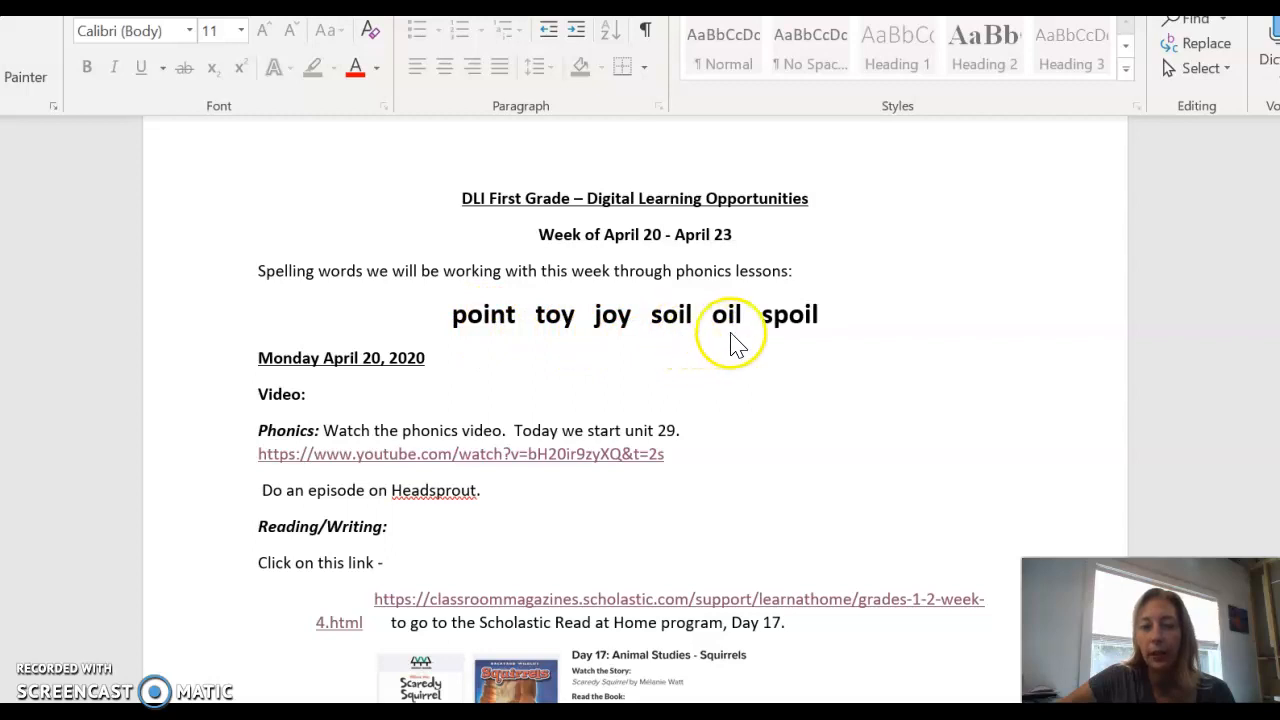
mouse_move(796, 344)
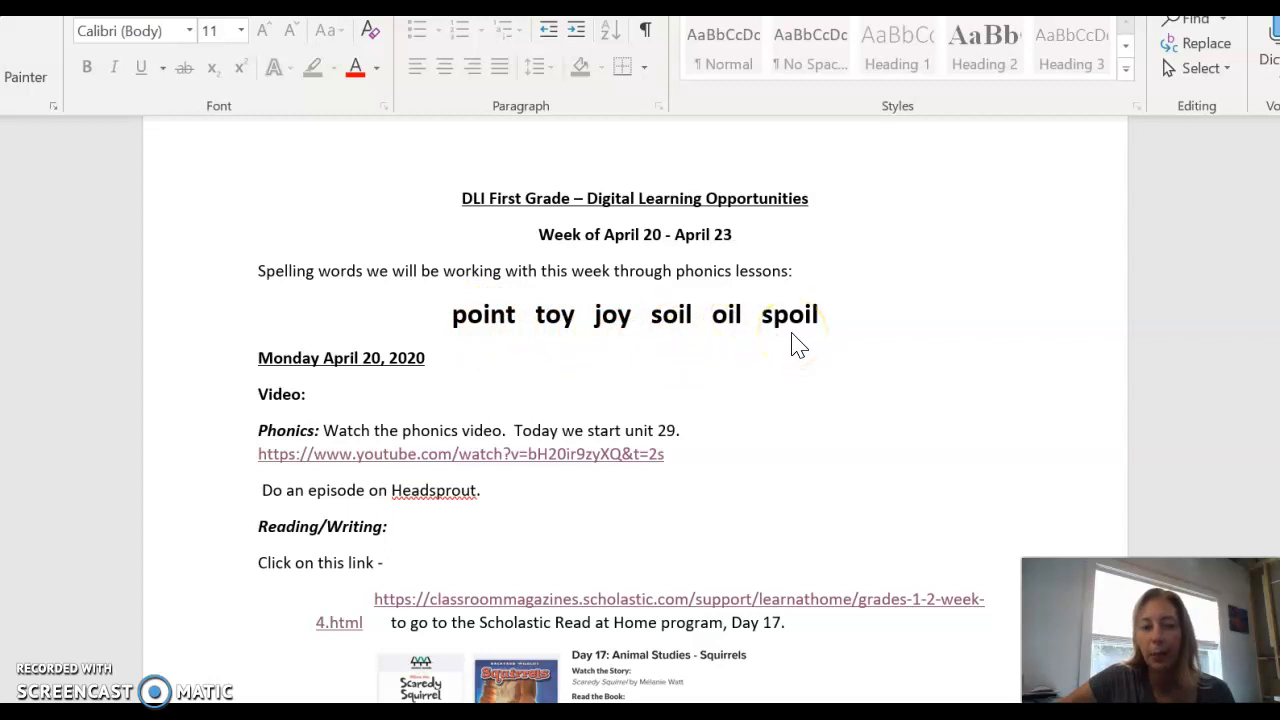
- Scroll the Scholastic Learn at Home page down to the Day 17 Animal Studies – Squirrels section
scroll(down, 3)
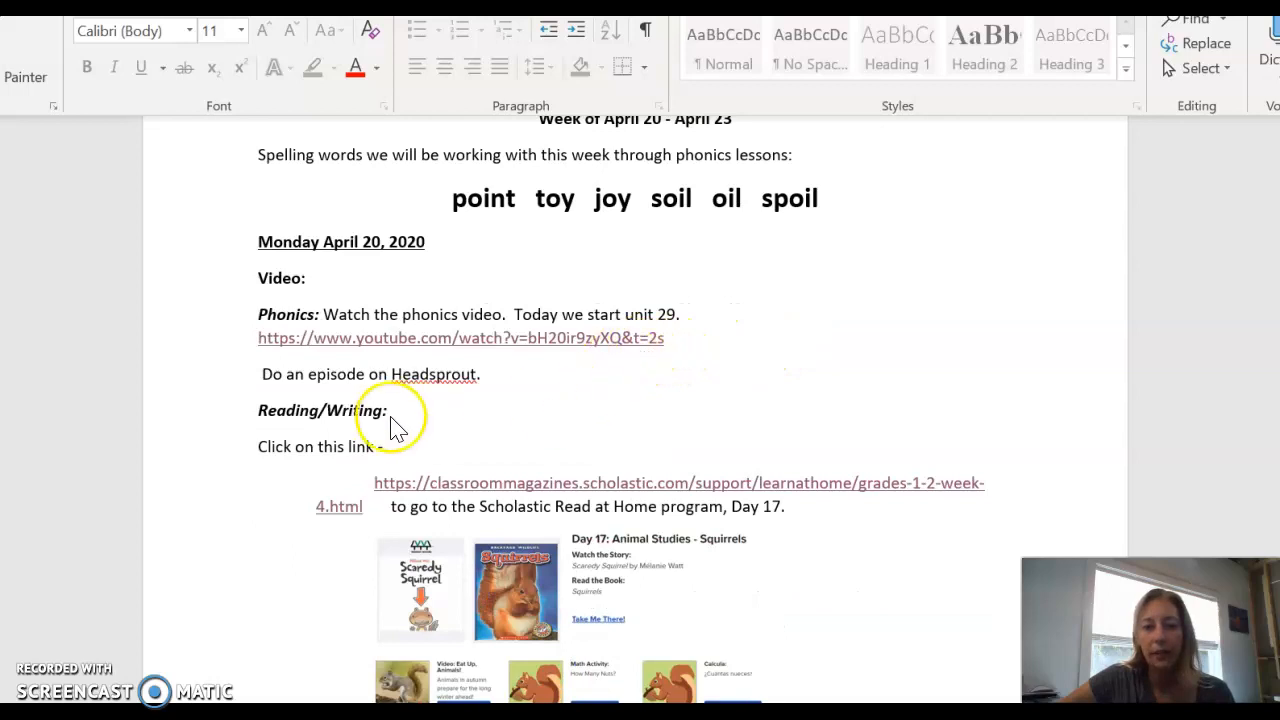
scroll(down, 3)
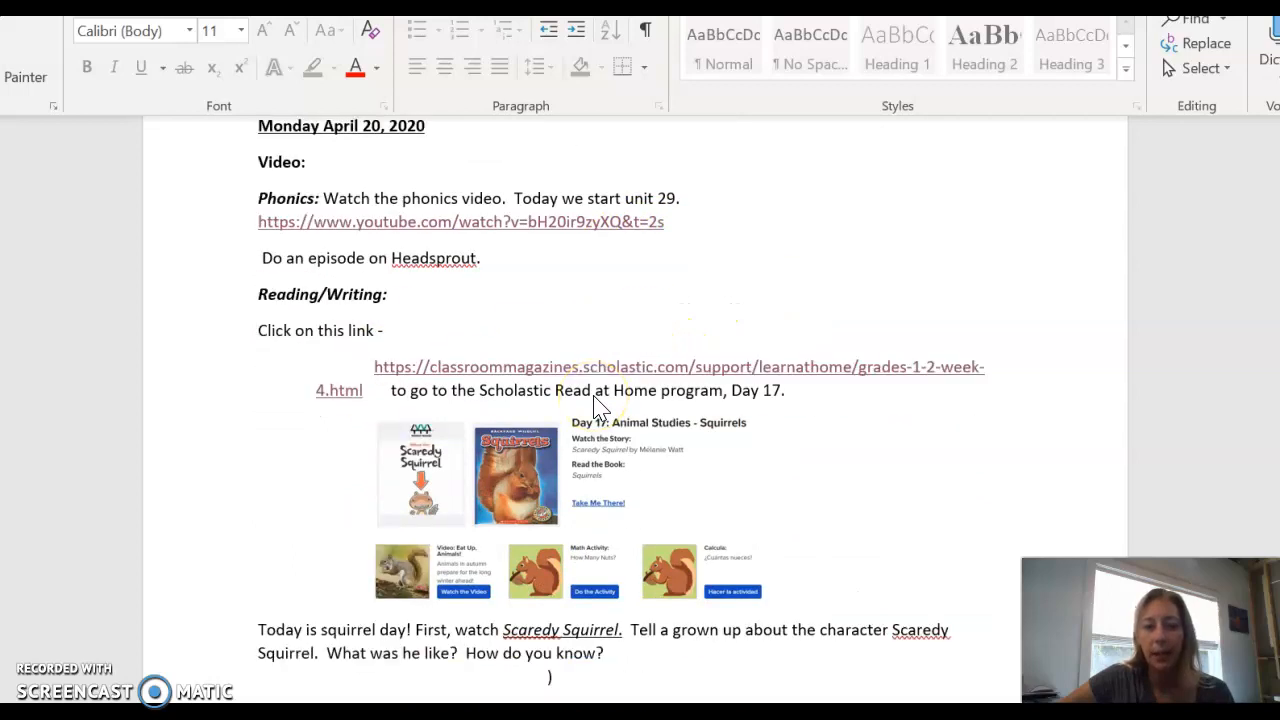
scroll(down, 3)
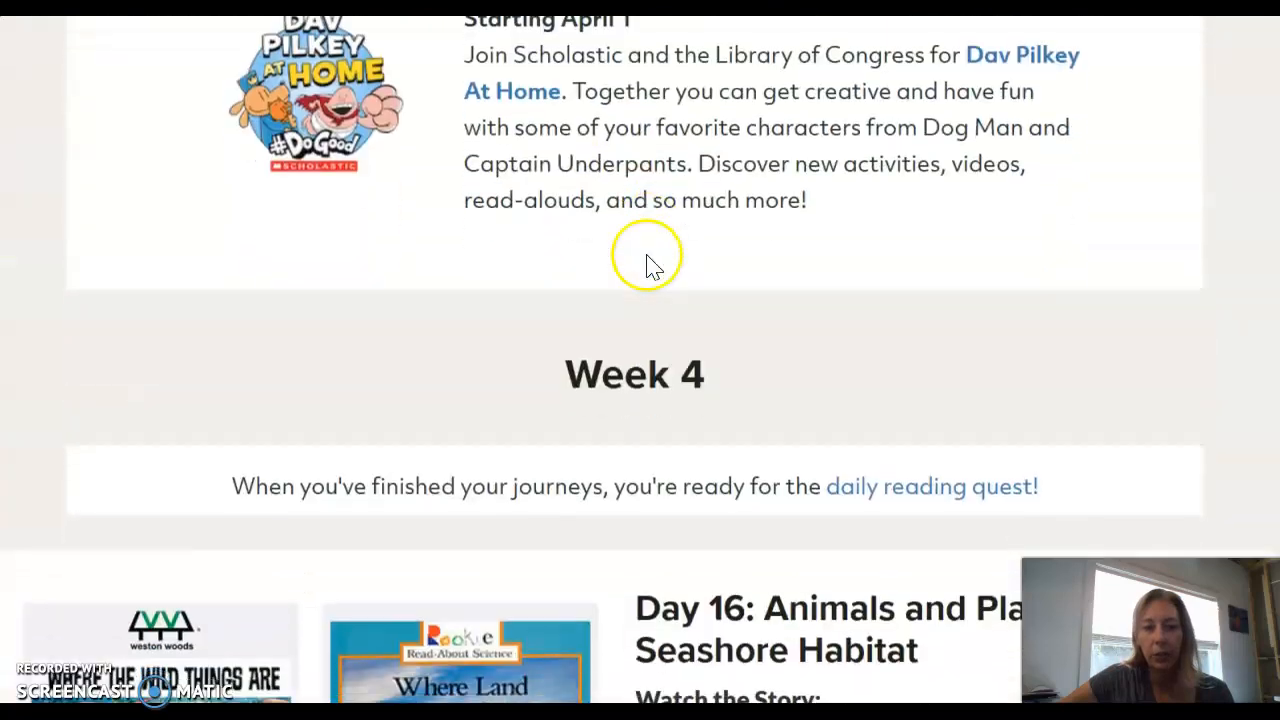
scroll(down, 3)
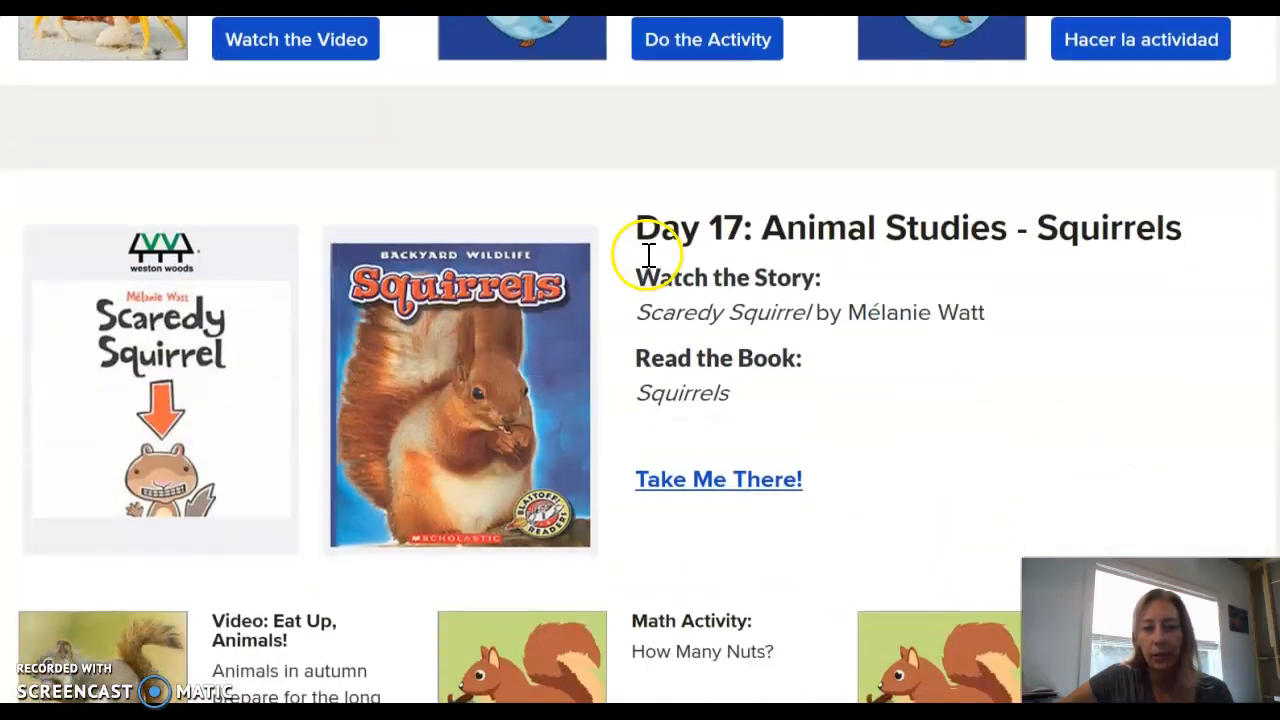
scroll(down, 3)
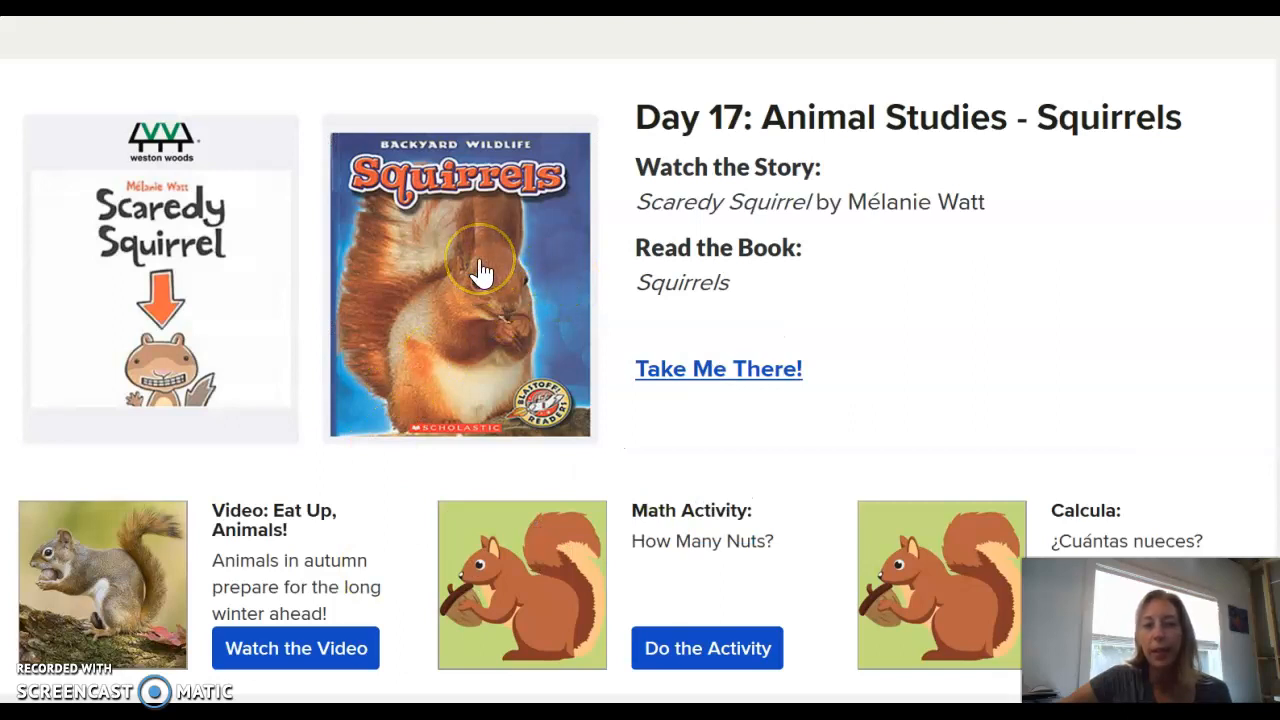
mouse_move(120, 600)
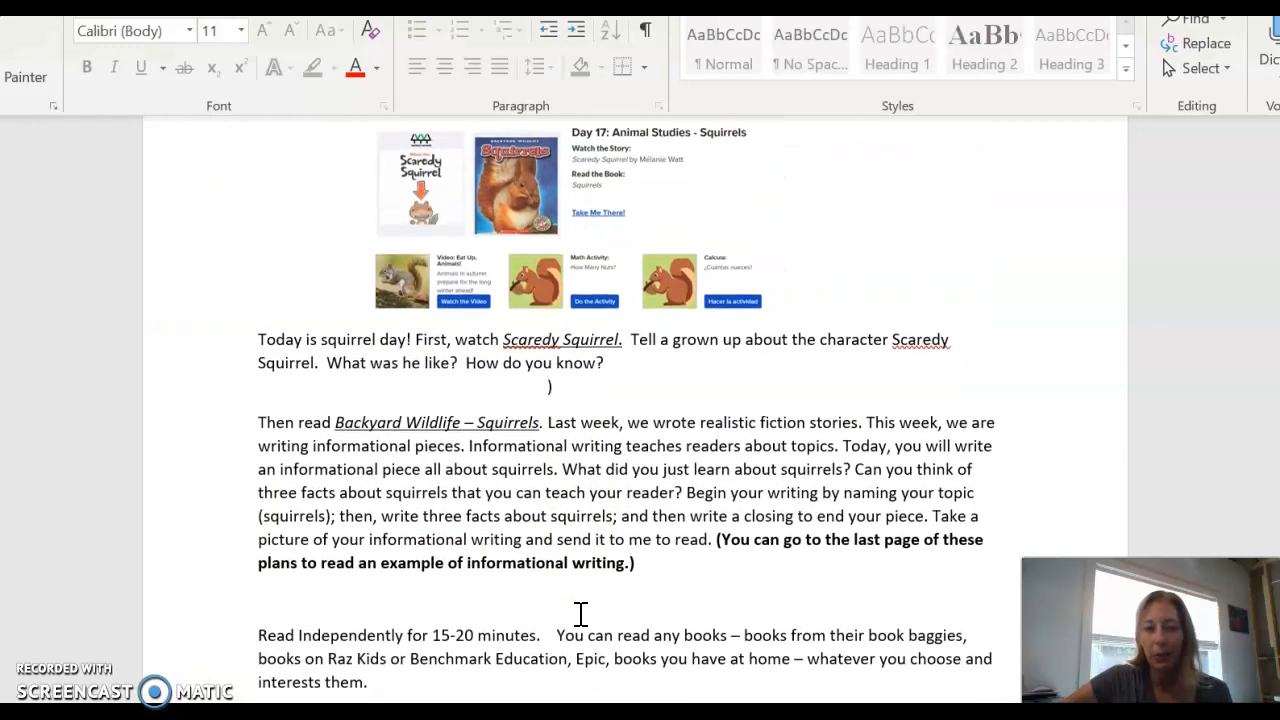
scroll(down, 3)
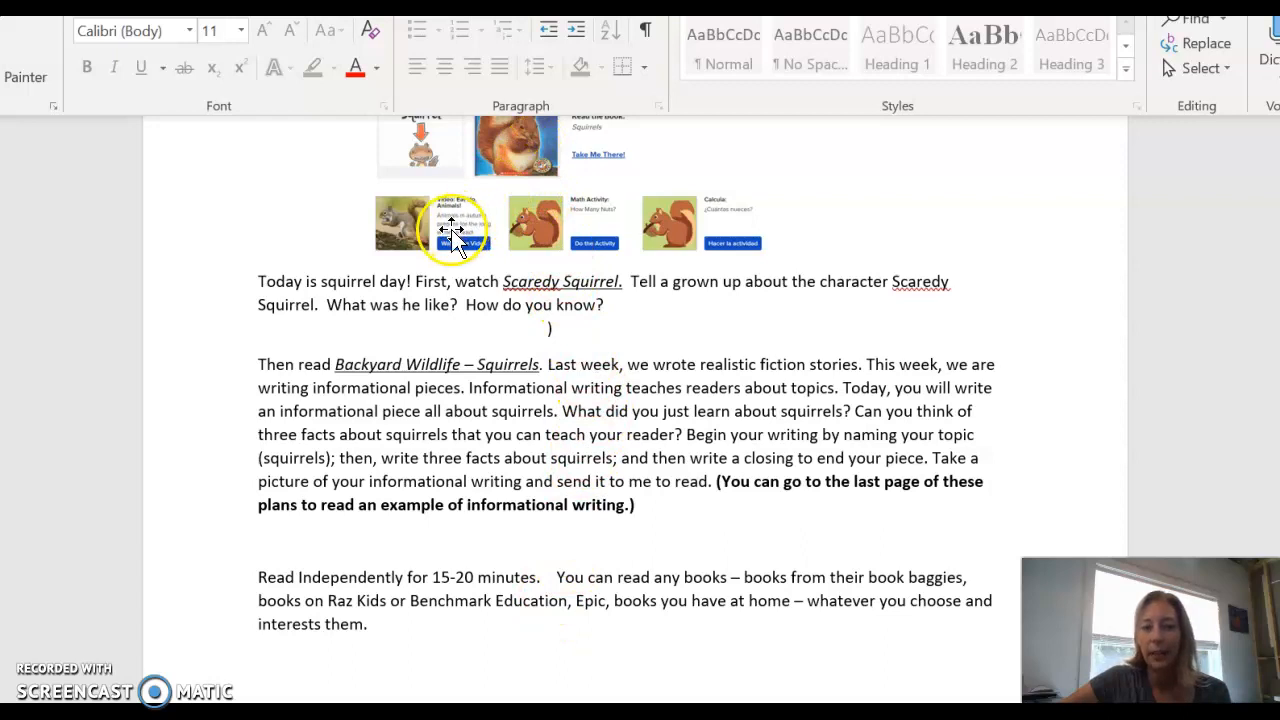
mouse_move(724, 396)
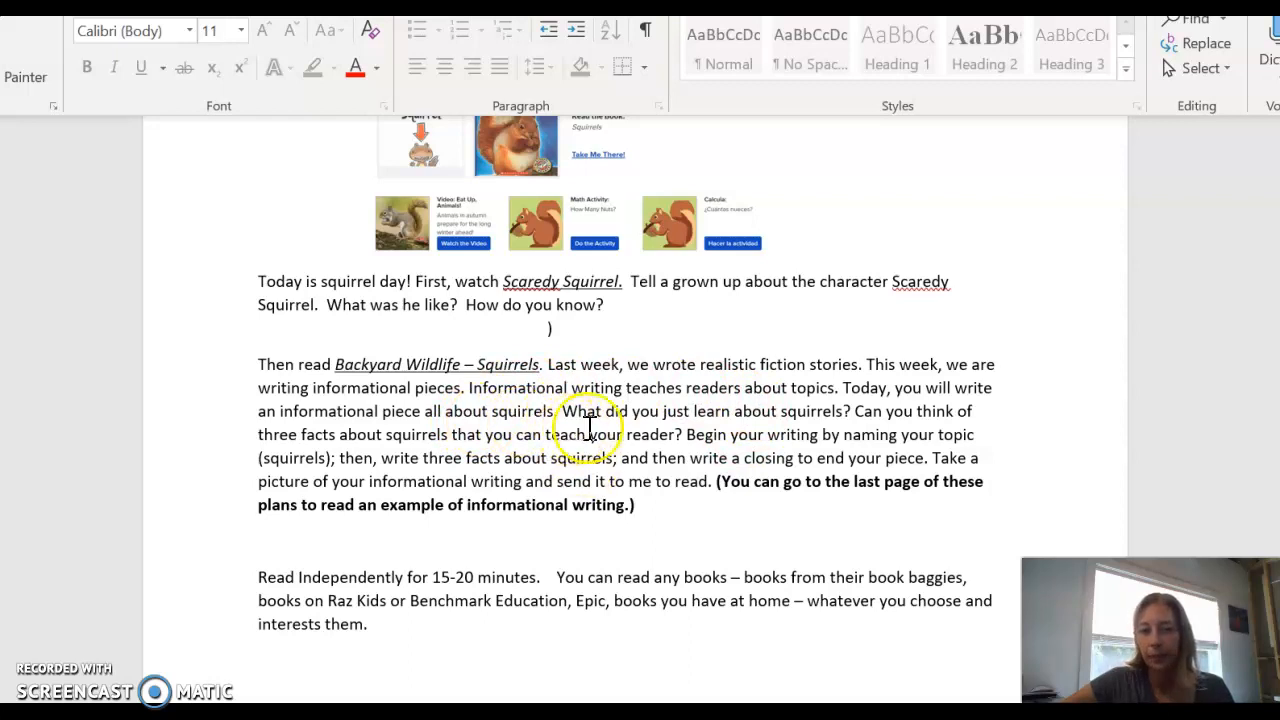
mouse_move(810, 410)
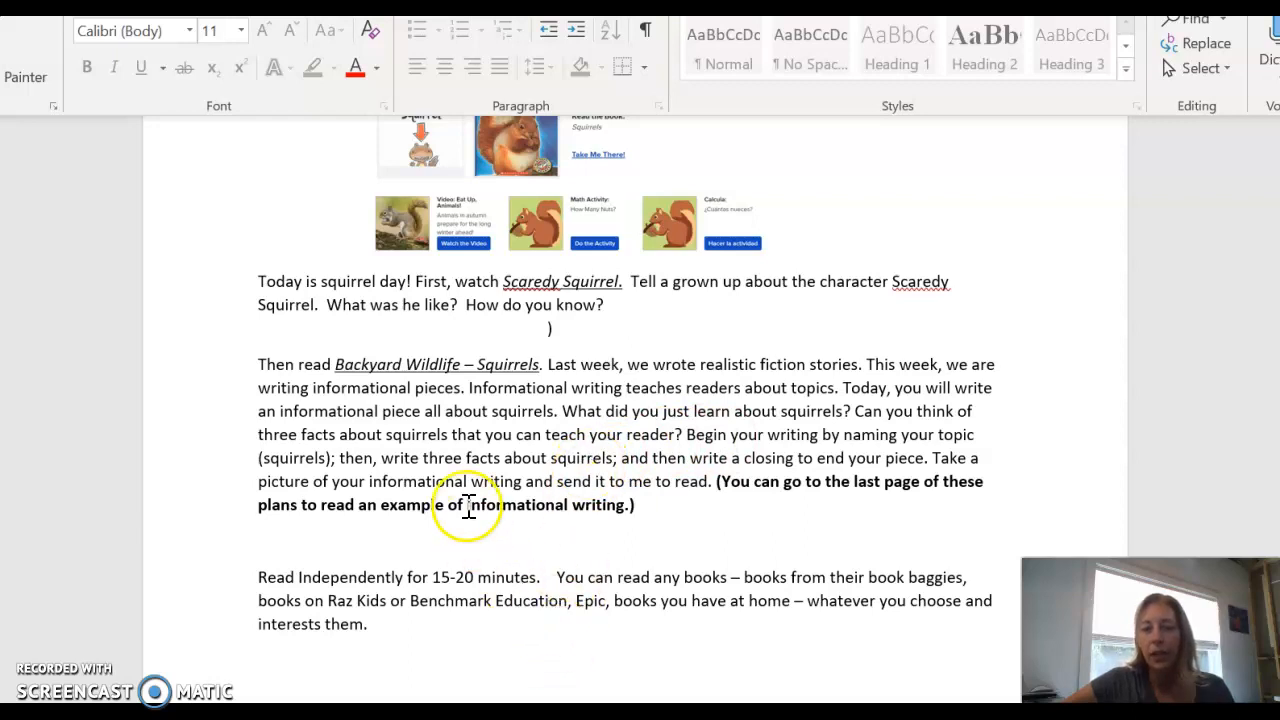
mouse_move(568, 470)
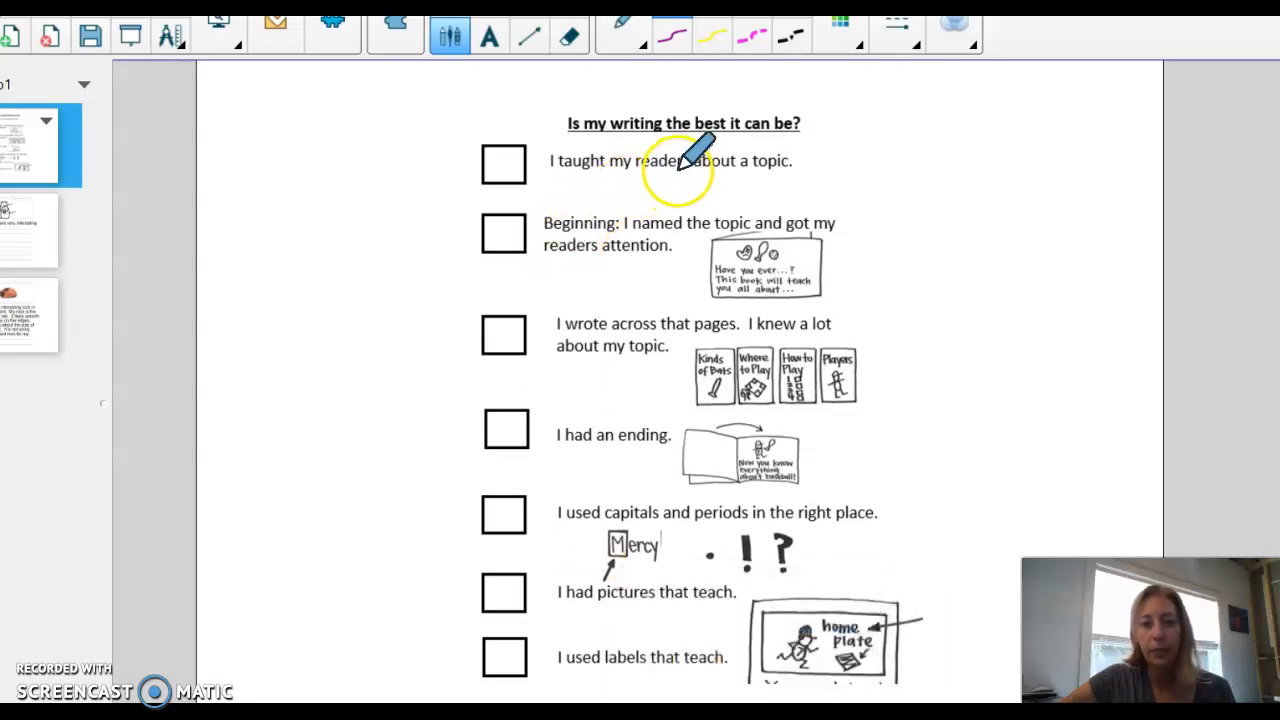
mouse_move(764, 160)
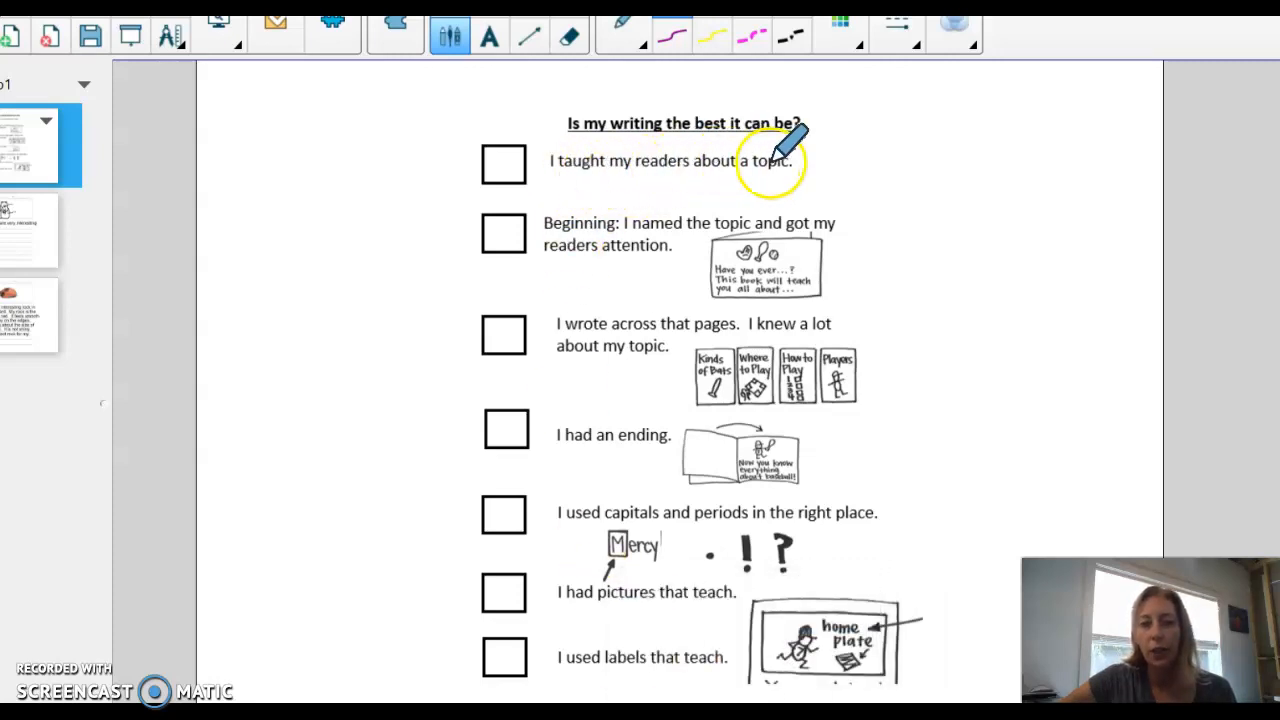
mouse_move(790, 164)
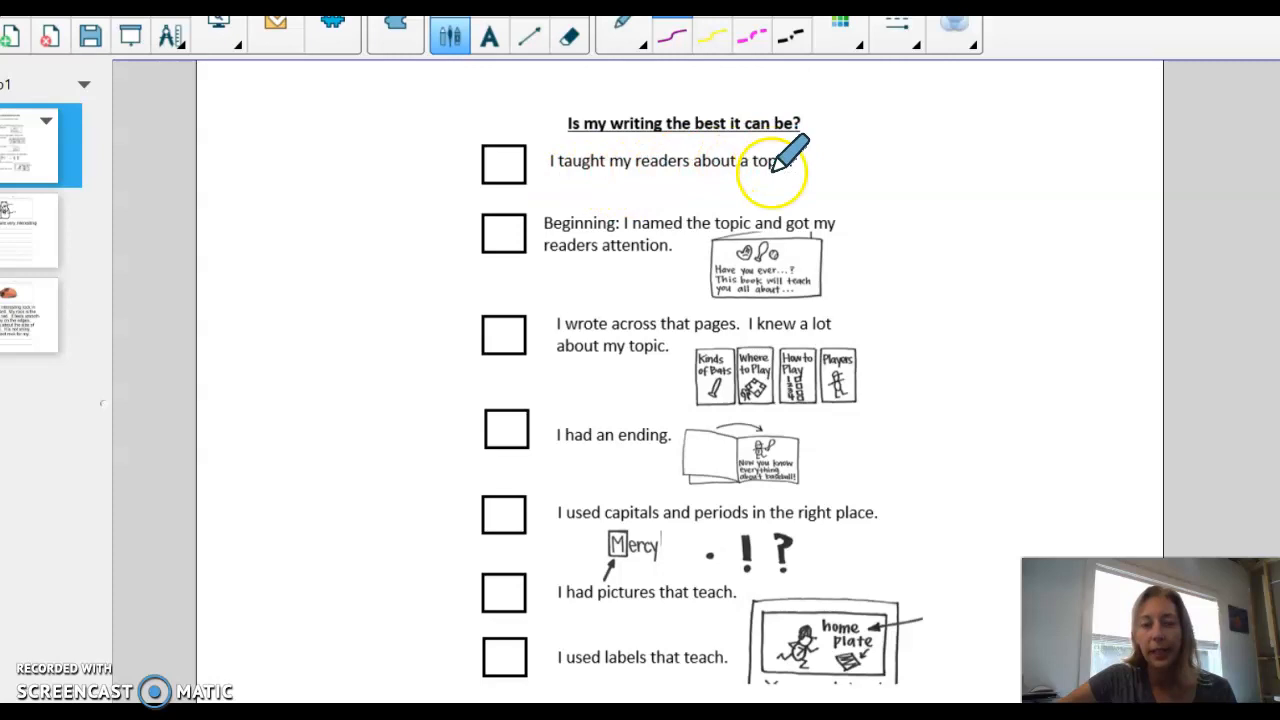
mouse_move(620, 224)
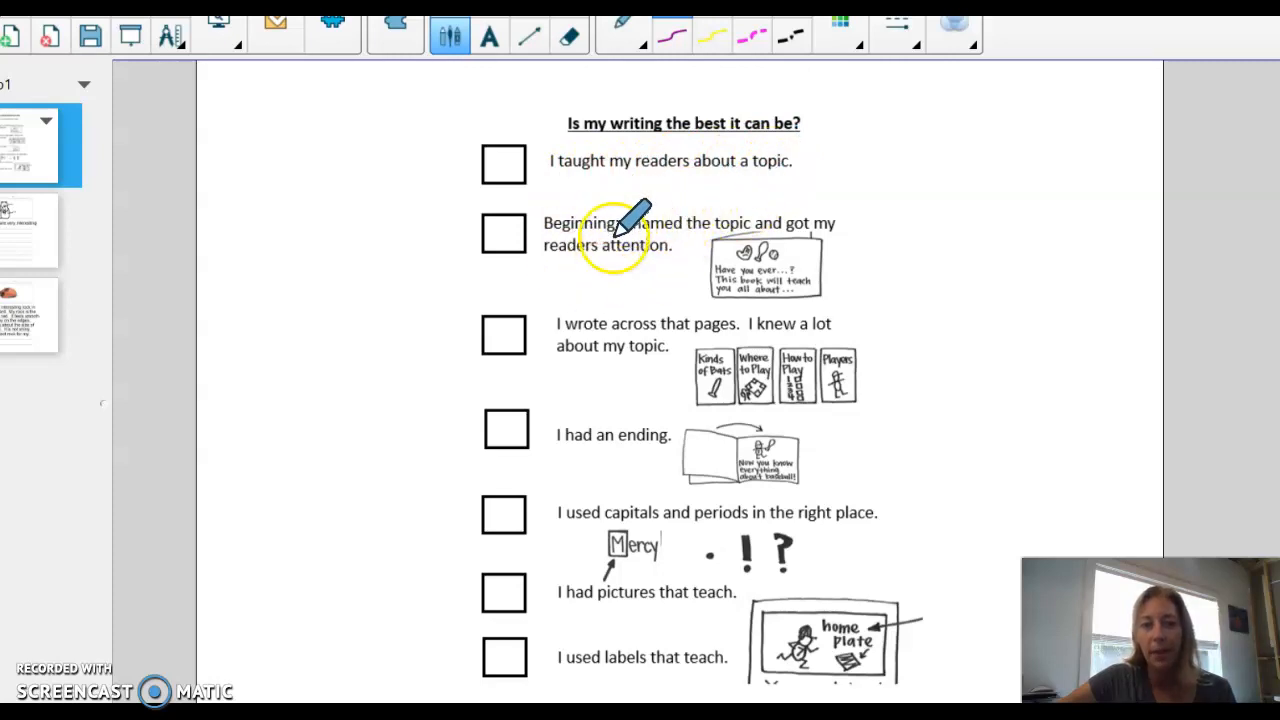
mouse_move(700, 300)
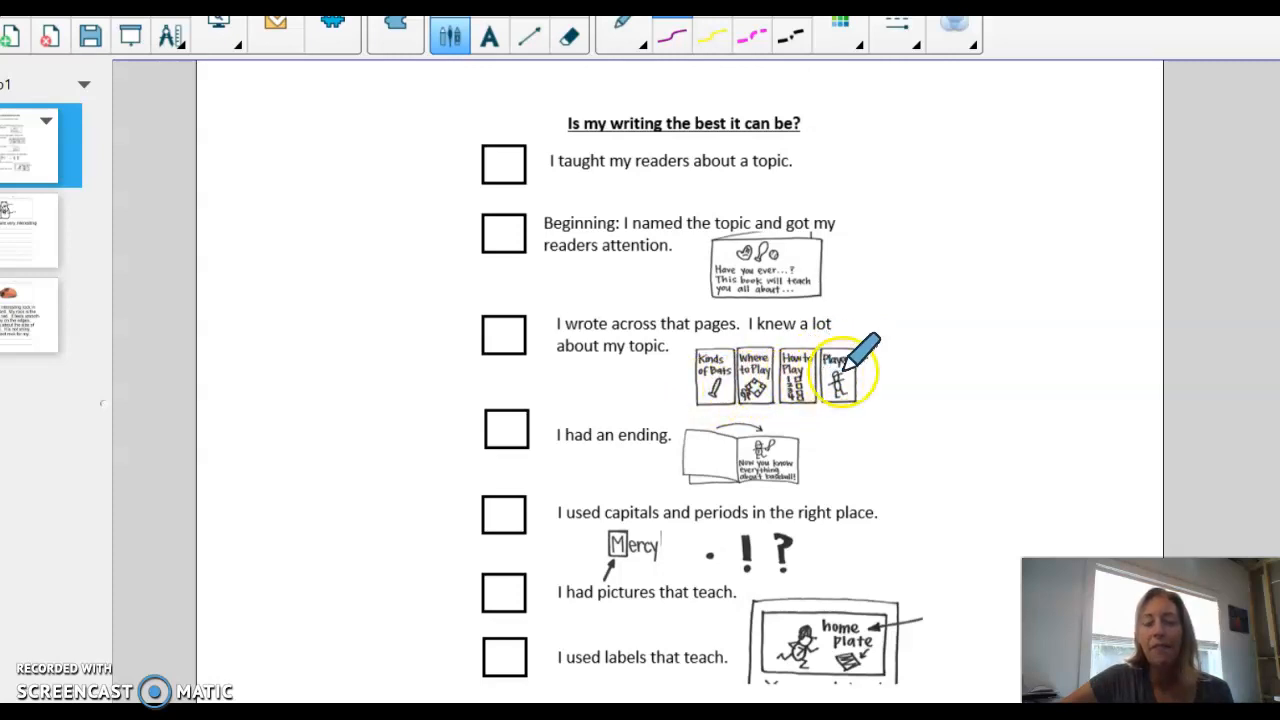
mouse_move(700, 236)
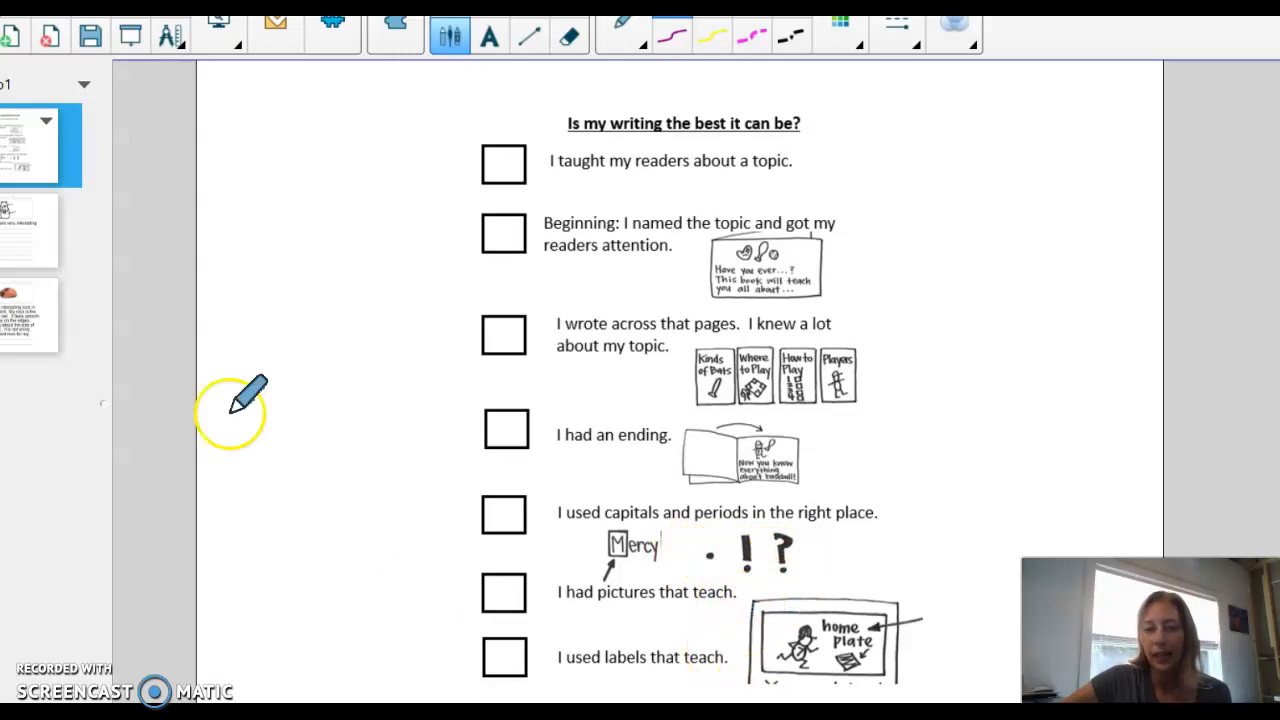
click(40, 228)
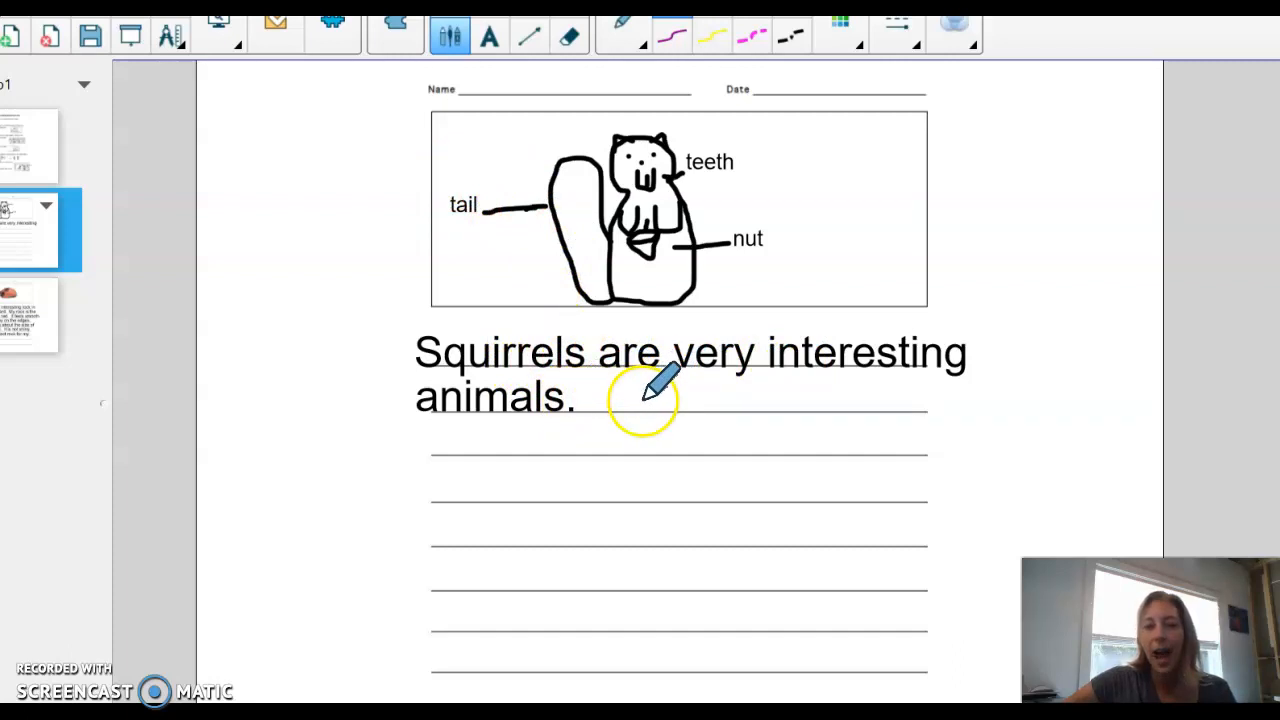
mouse_move(680, 530)
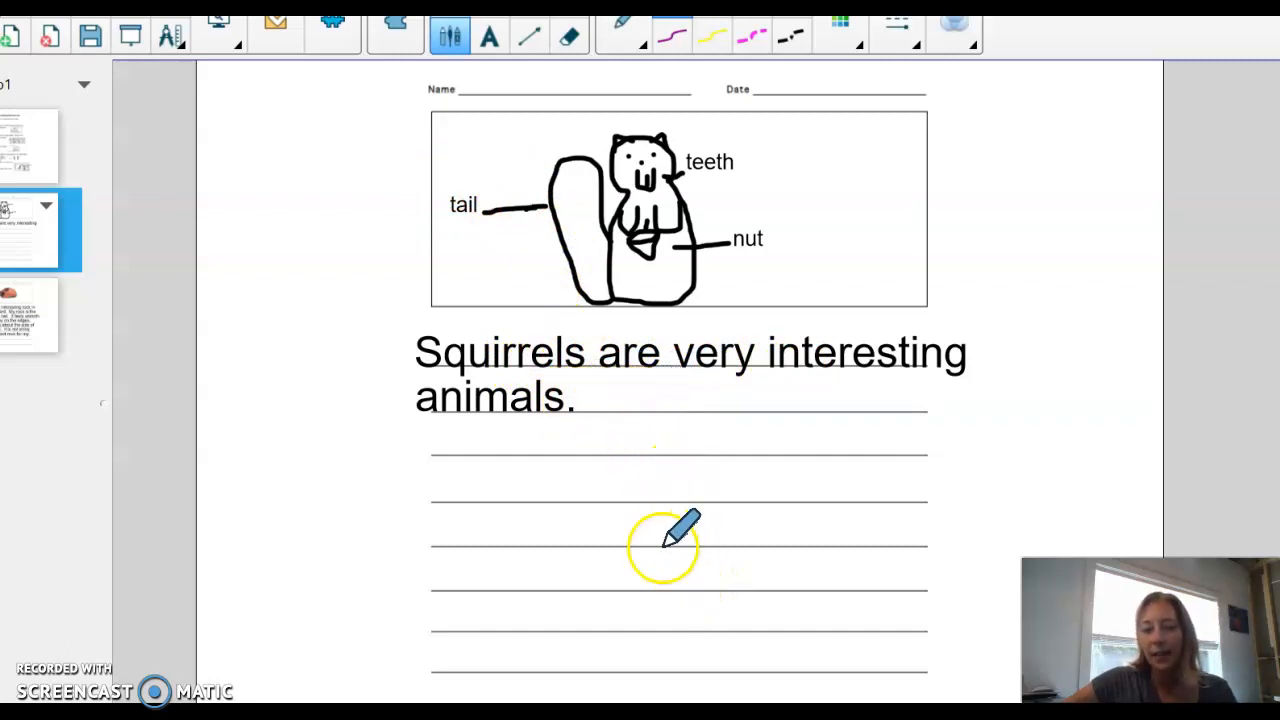
mouse_move(696, 650)
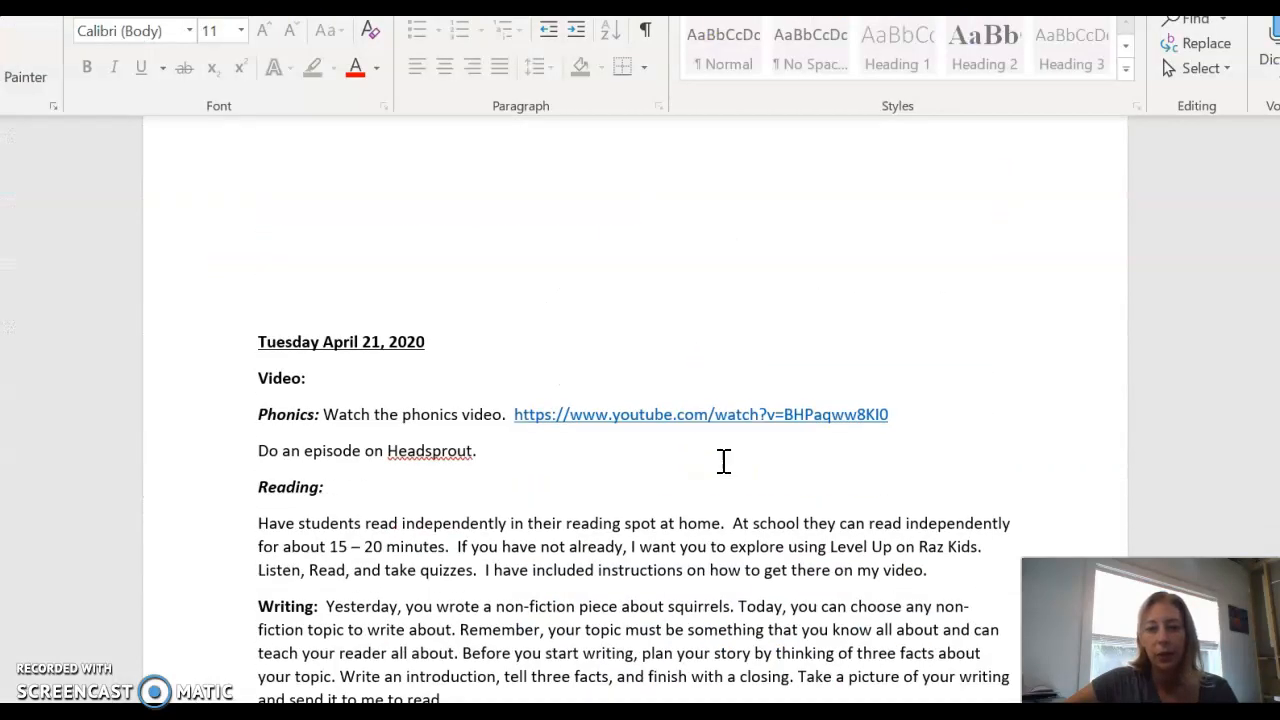
scroll(down, 3)
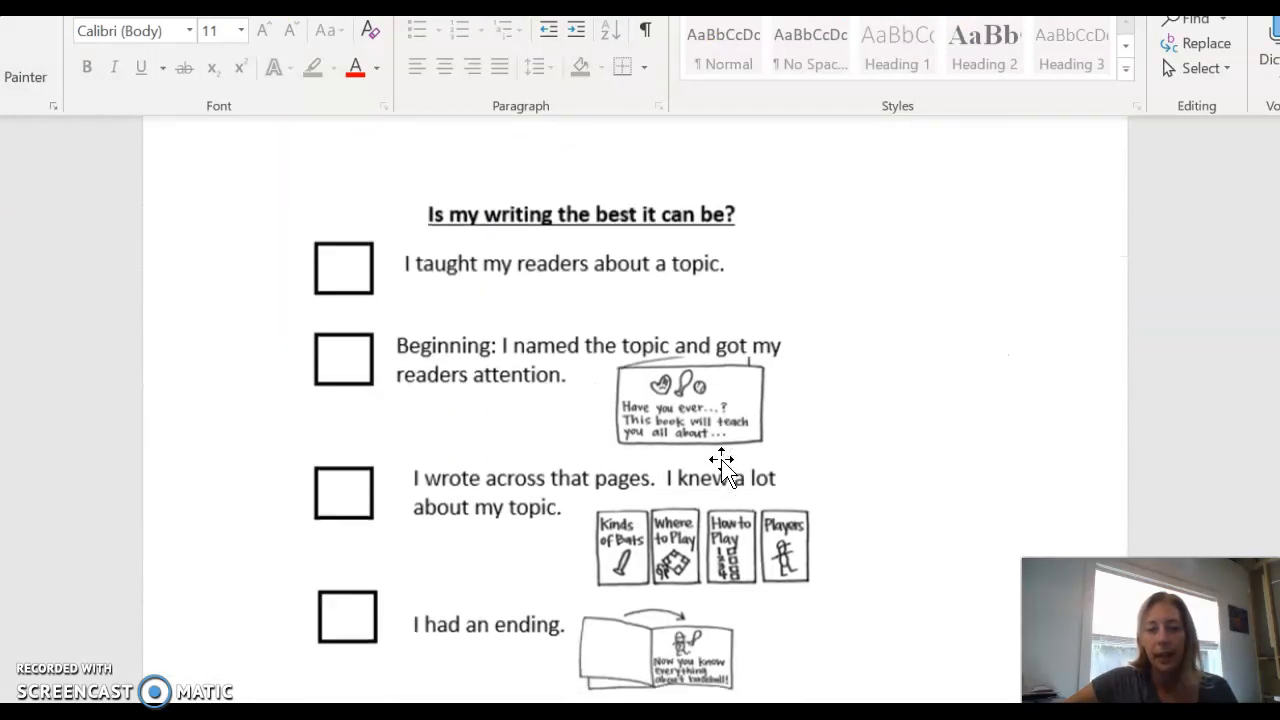
scroll(down, 3)
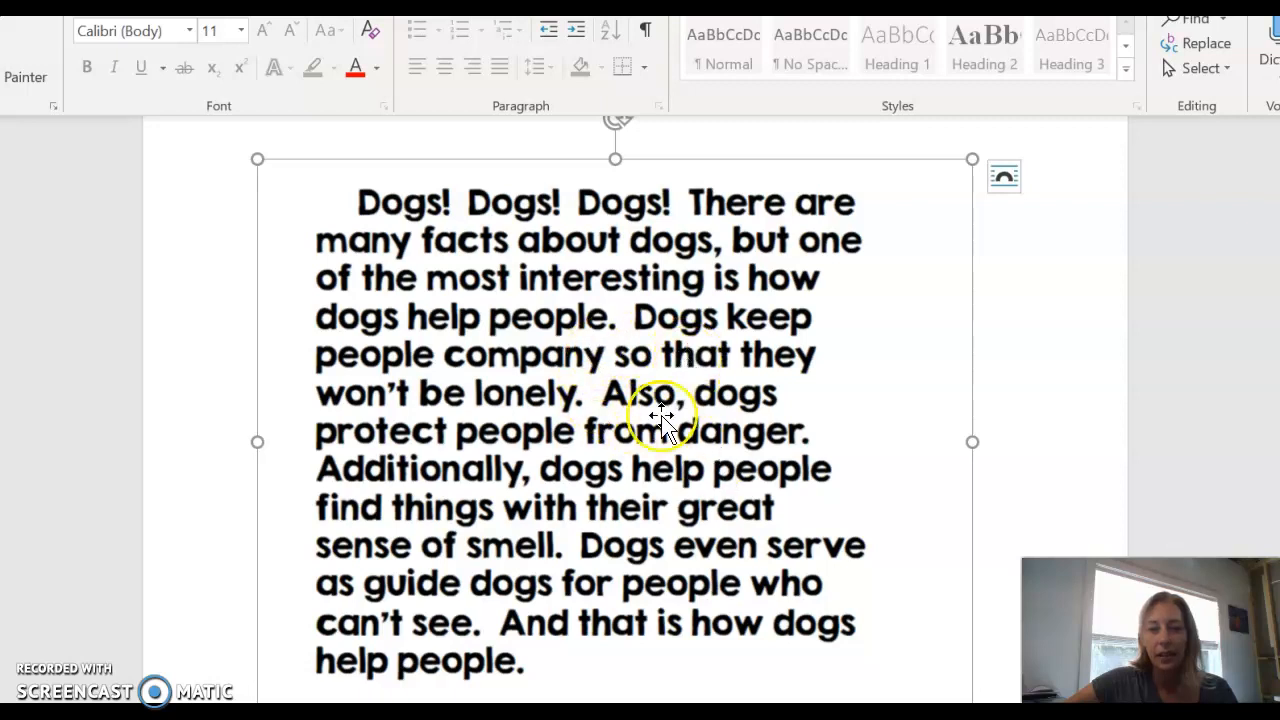
scroll(down, 3)
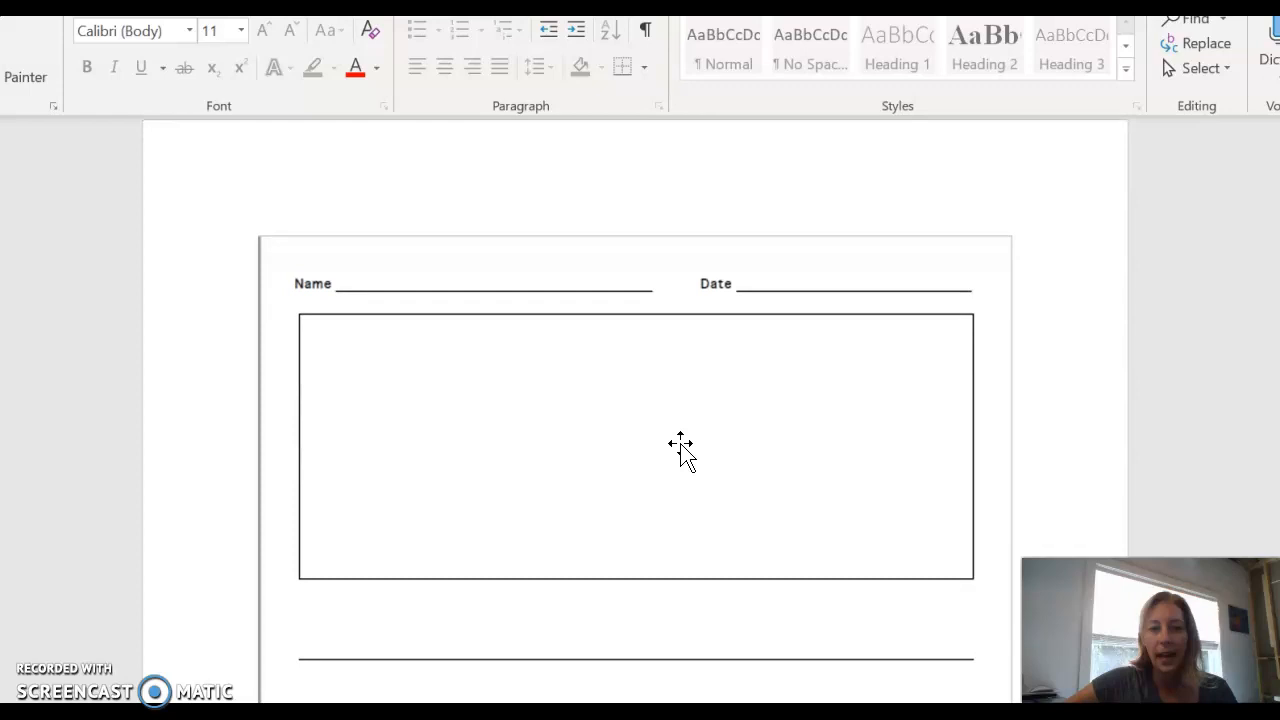
scroll(down, 3)
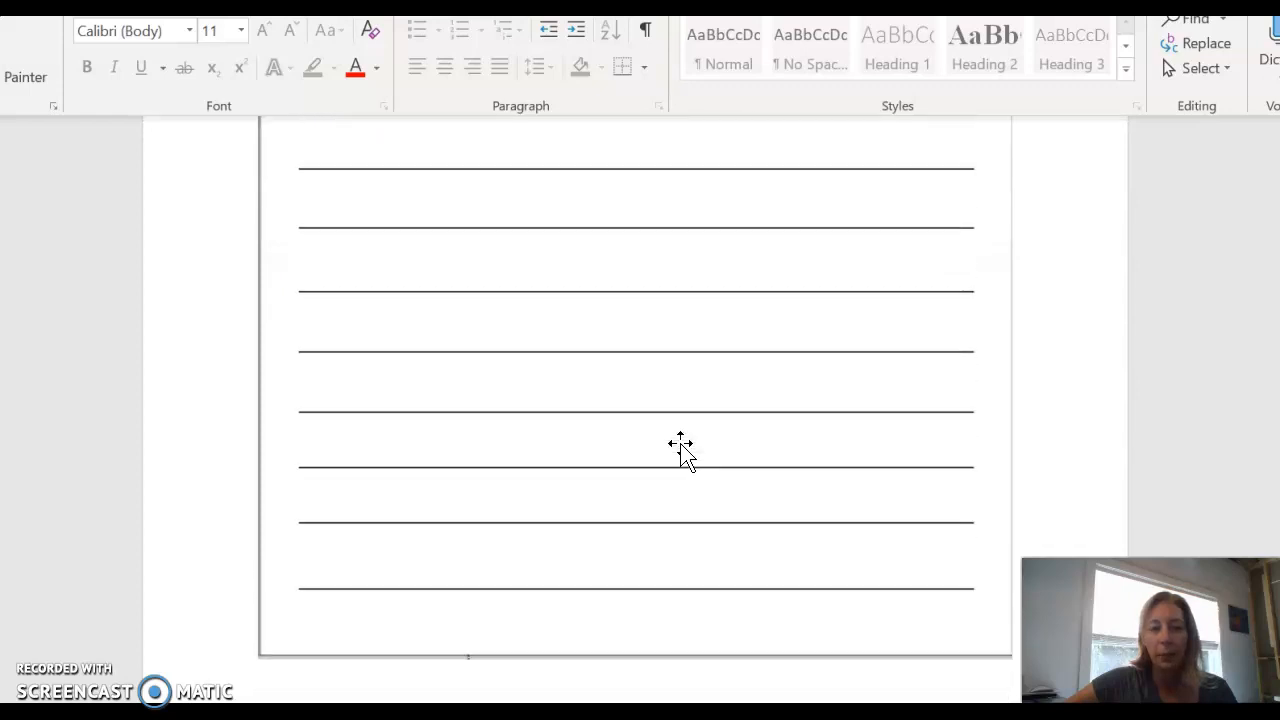